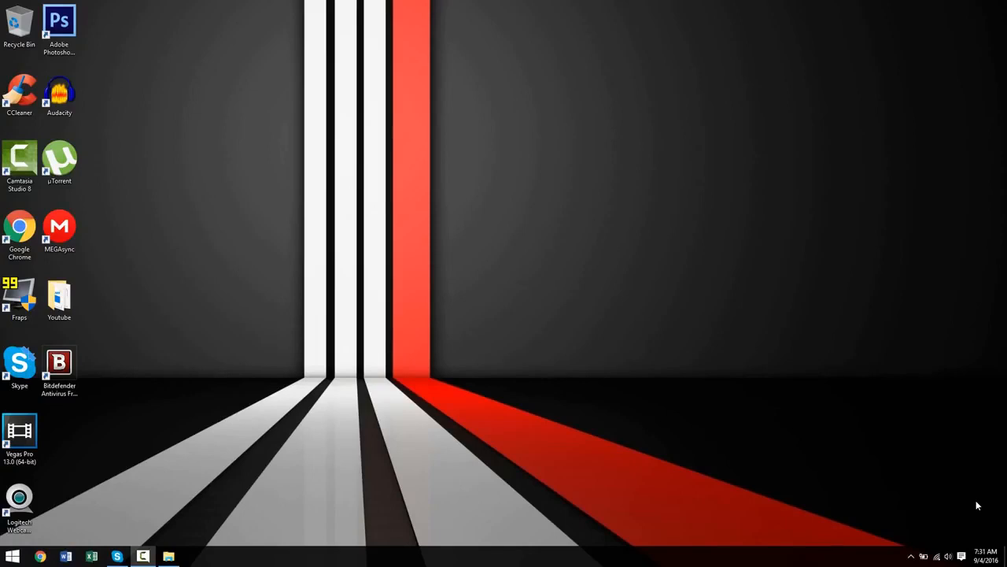
mouse_move(979, 504)
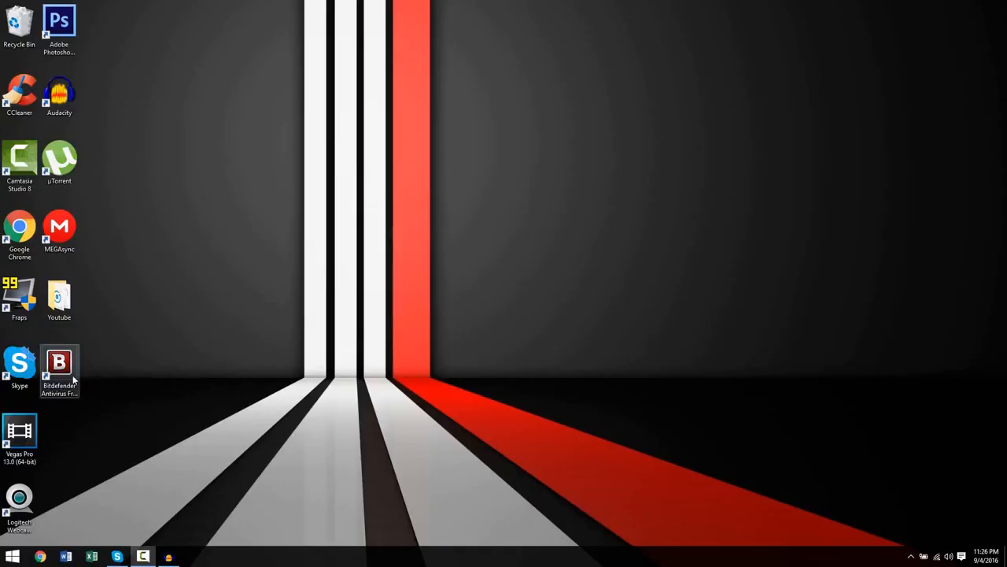
- Launch Bitdefender Antivirus Free Edition from the desktop shortcut to show its protected status panel
double_click(60, 370)
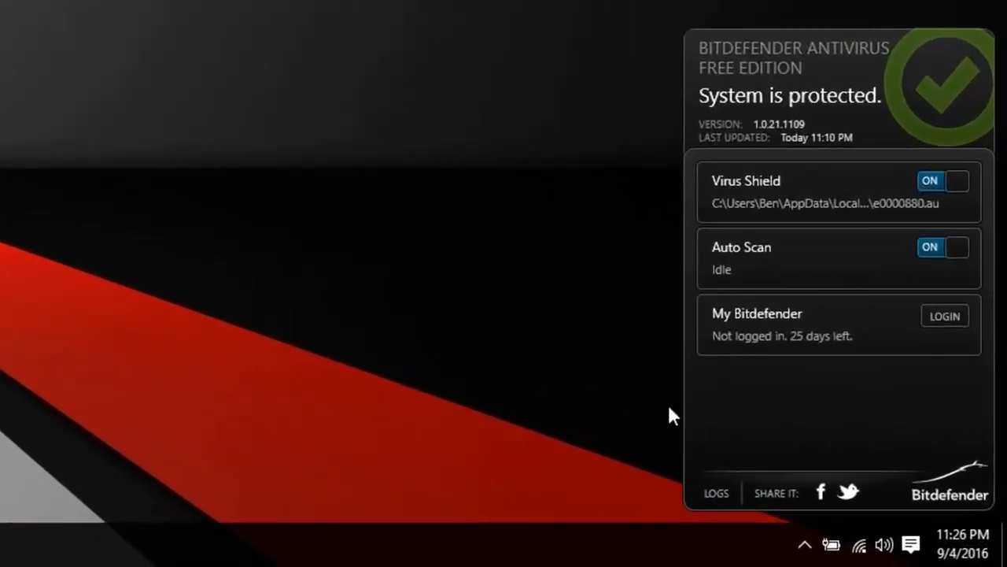
mouse_move(740, 407)
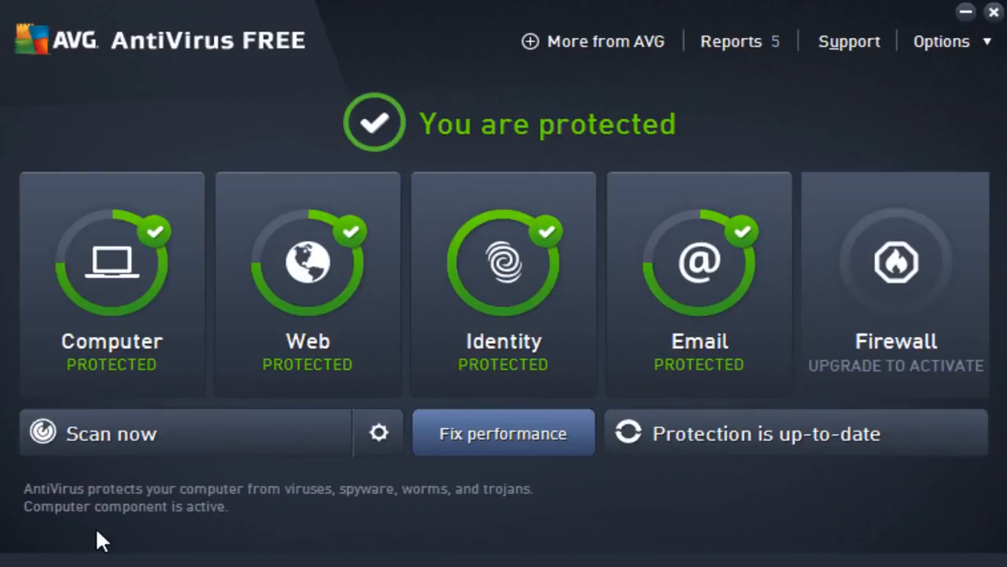
mouse_move(173, 471)
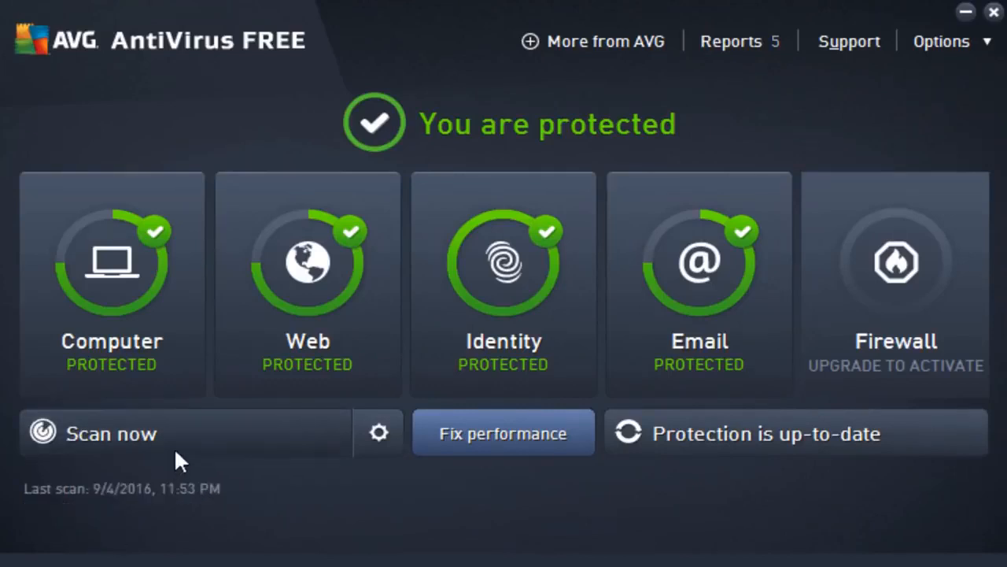
mouse_move(378, 432)
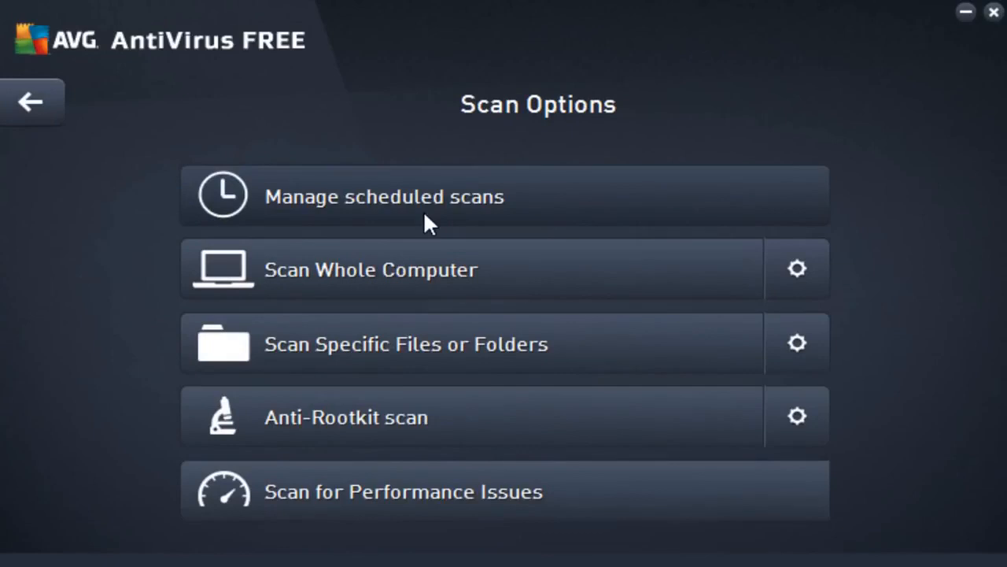
mouse_move(412, 255)
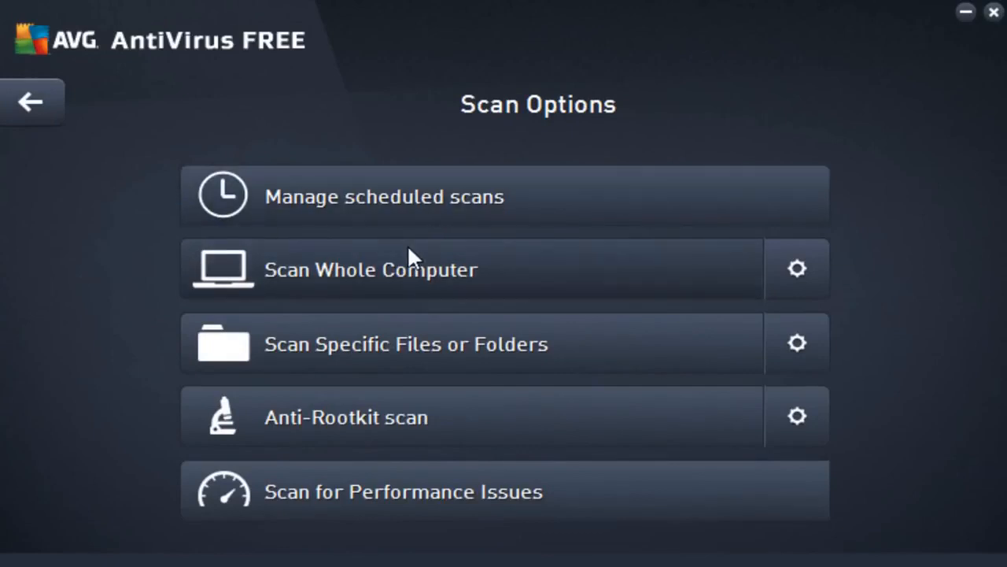
mouse_move(409, 312)
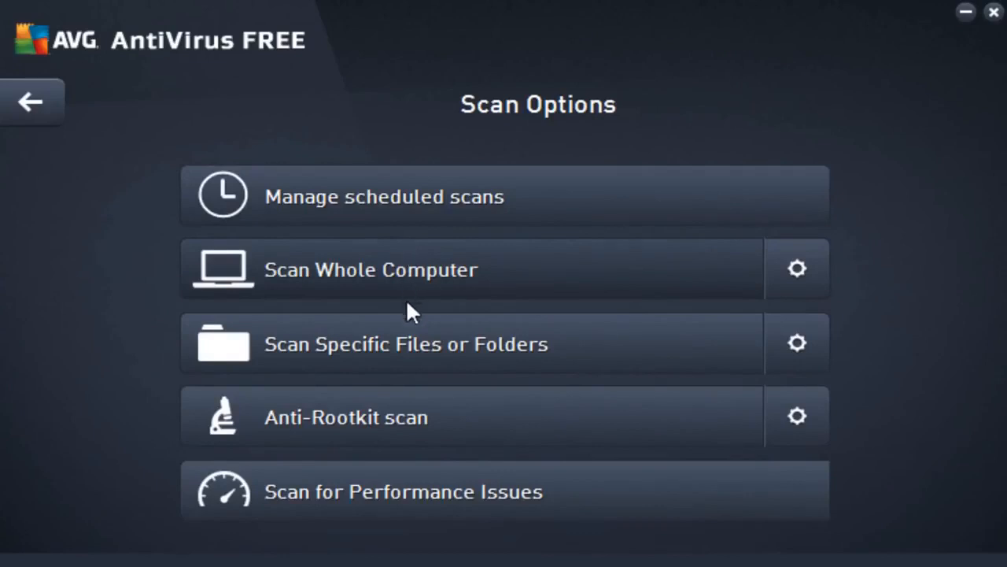
mouse_move(397, 350)
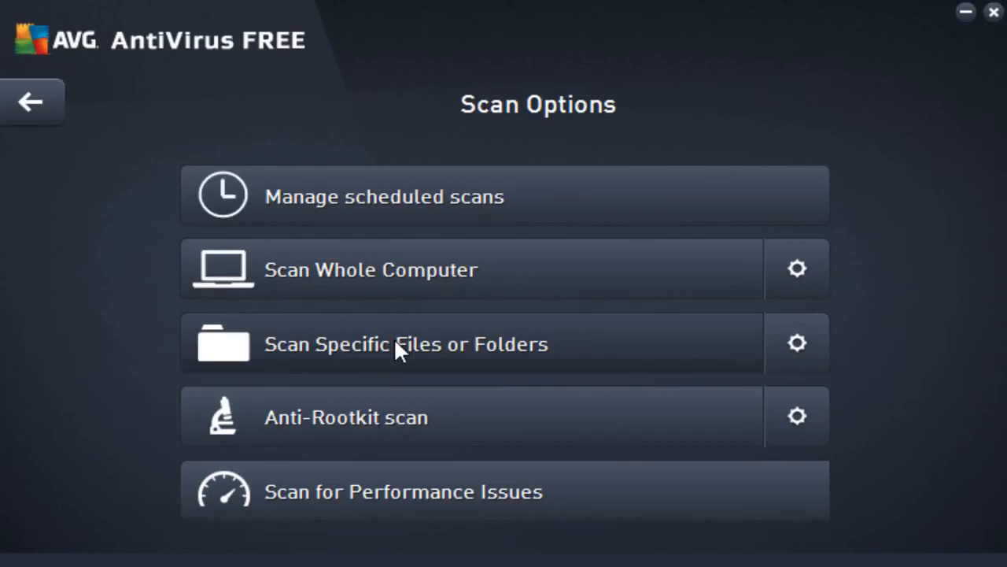
mouse_move(328, 453)
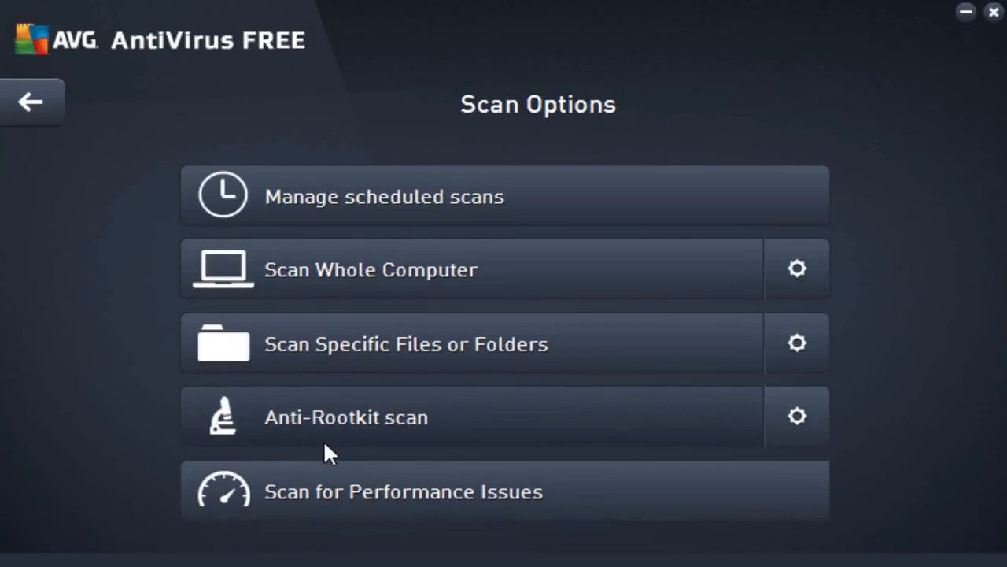
mouse_move(315, 484)
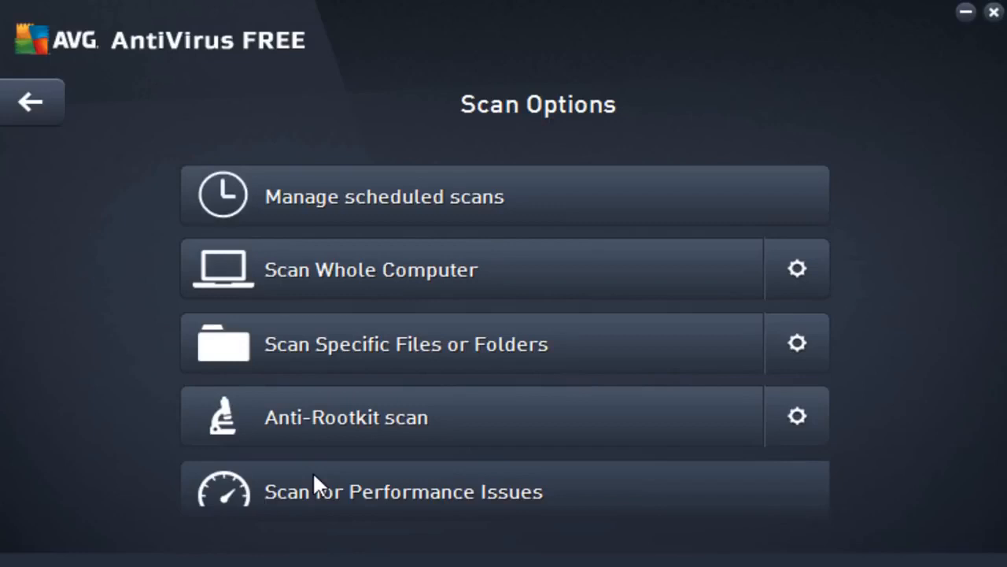
- Go back from Scan Options to the AVG dashboard and review the Identity Protection tile
left_click(31, 100)
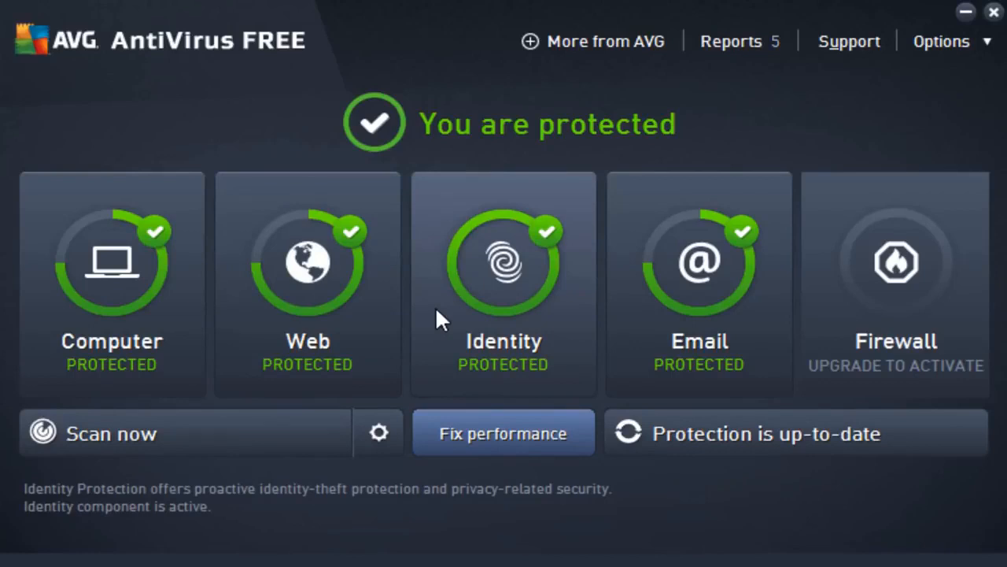
mouse_move(636, 329)
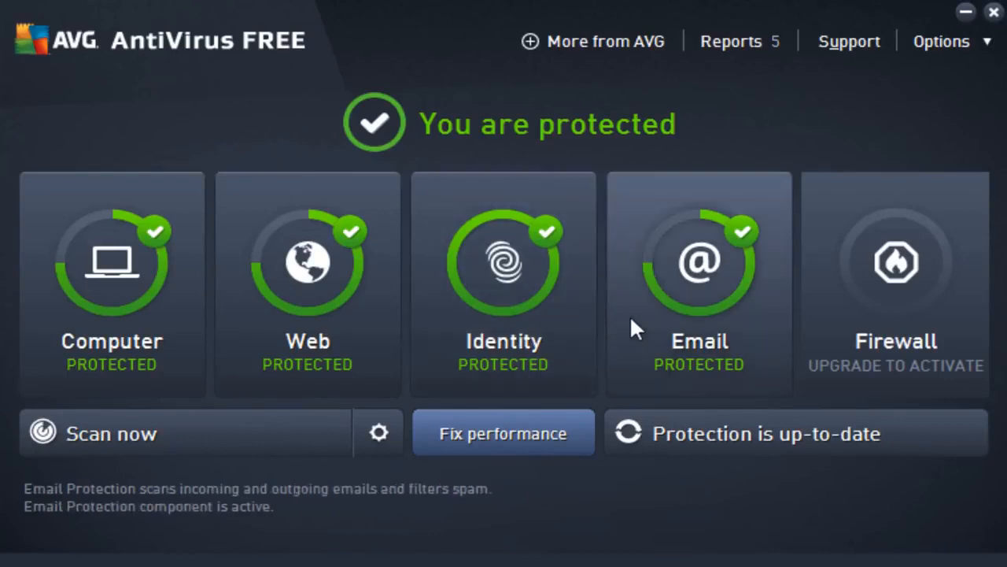
mouse_move(642, 329)
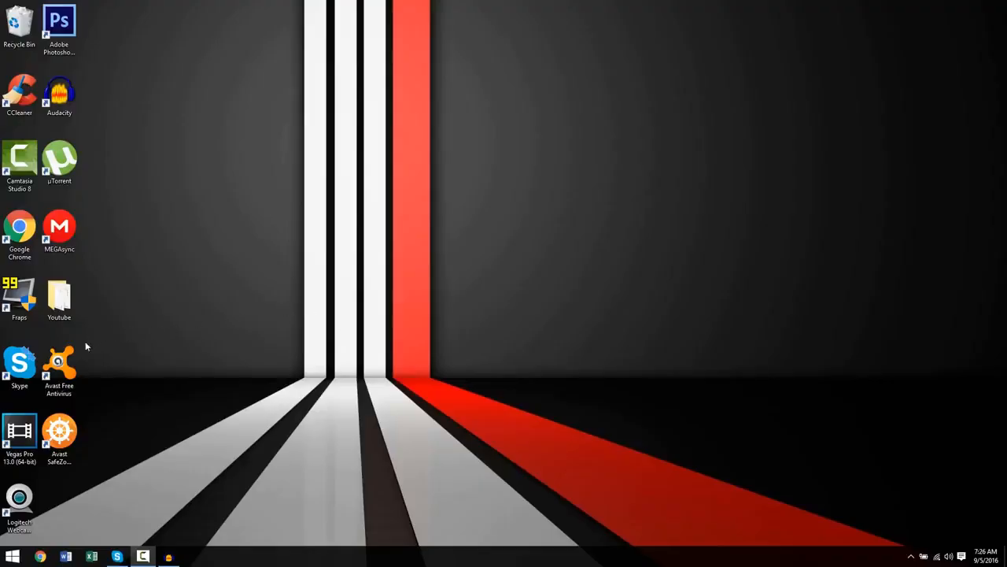
- Launch Avast Free Antivirus from the desktop shortcut to its protected home dashboard
double_click(60, 362)
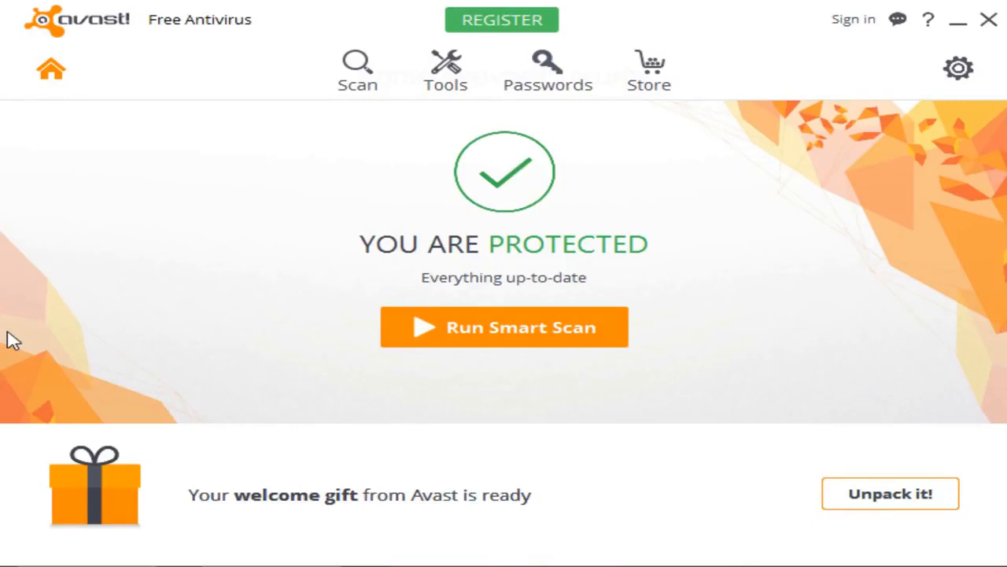
mouse_move(357, 70)
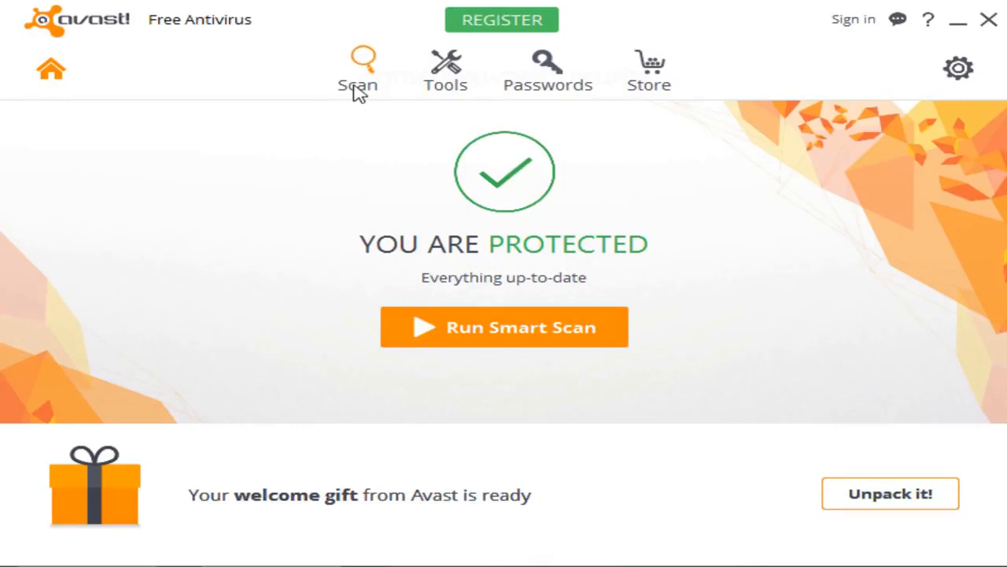
- Show Avast's scan types, from Smart Scan to network threats and performance issues
left_click(357, 71)
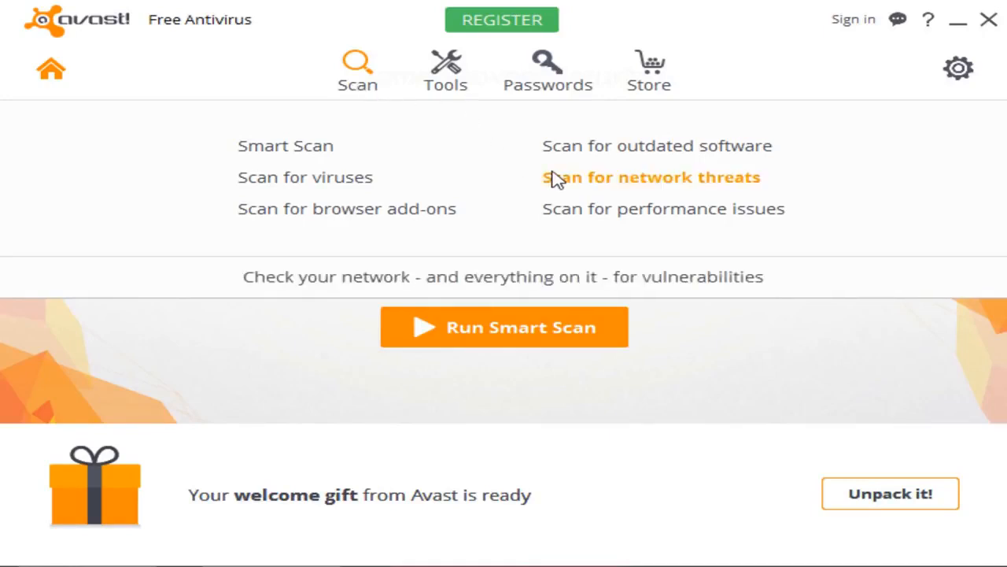
- Run the network threat scan and review Home Network Security: network secured, no device problems
left_click(650, 176)
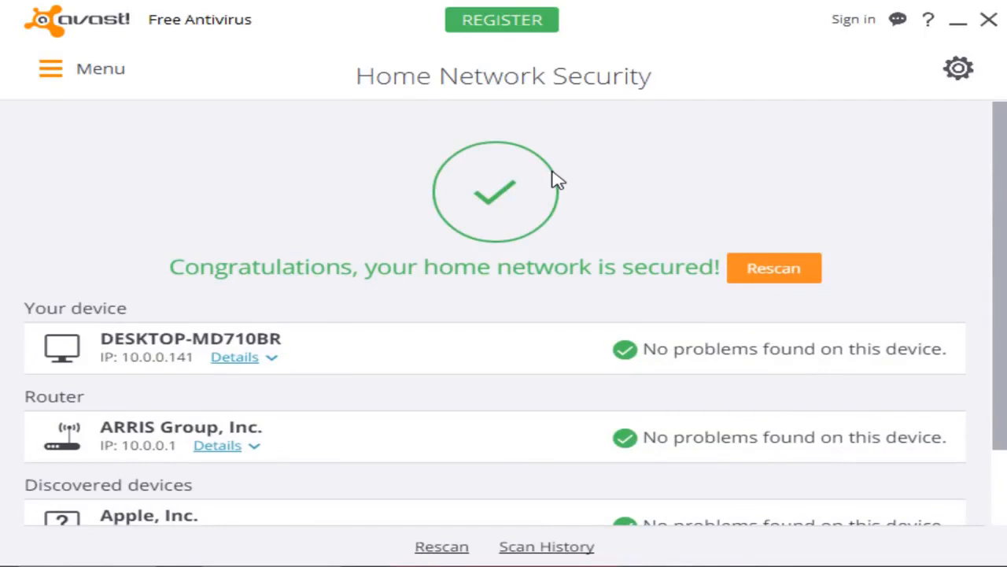
mouse_move(535, 175)
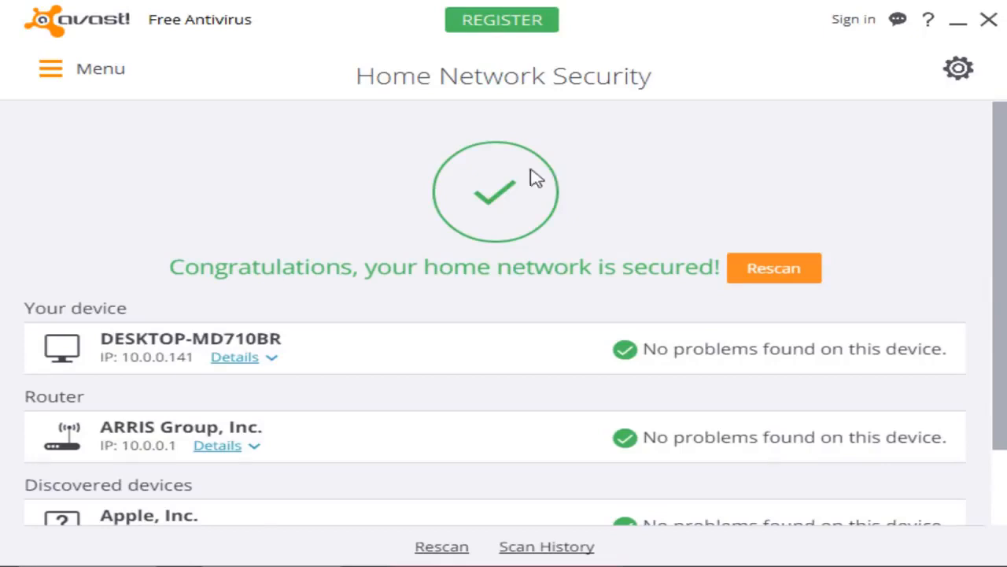
scroll("down", 3)
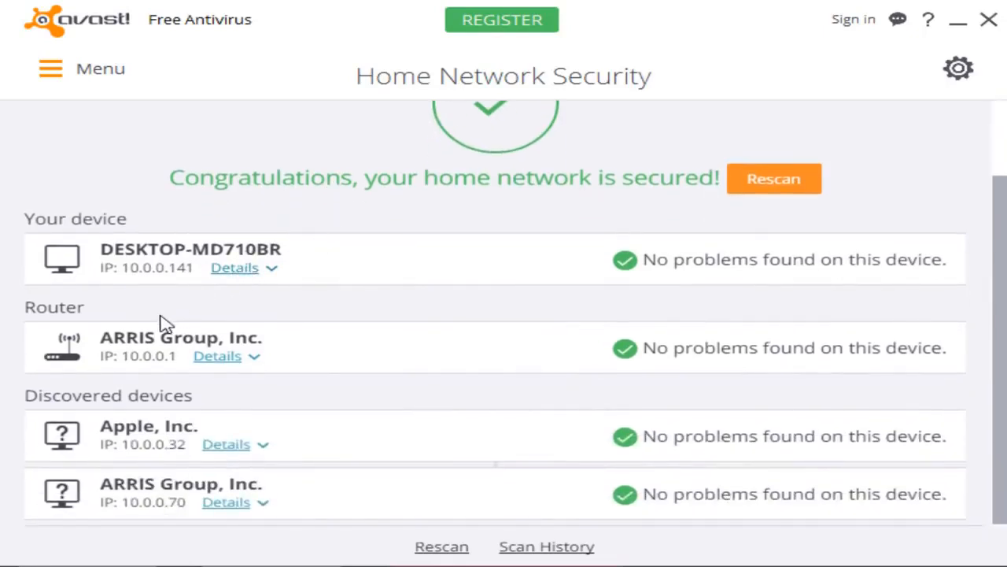
mouse_move(88, 428)
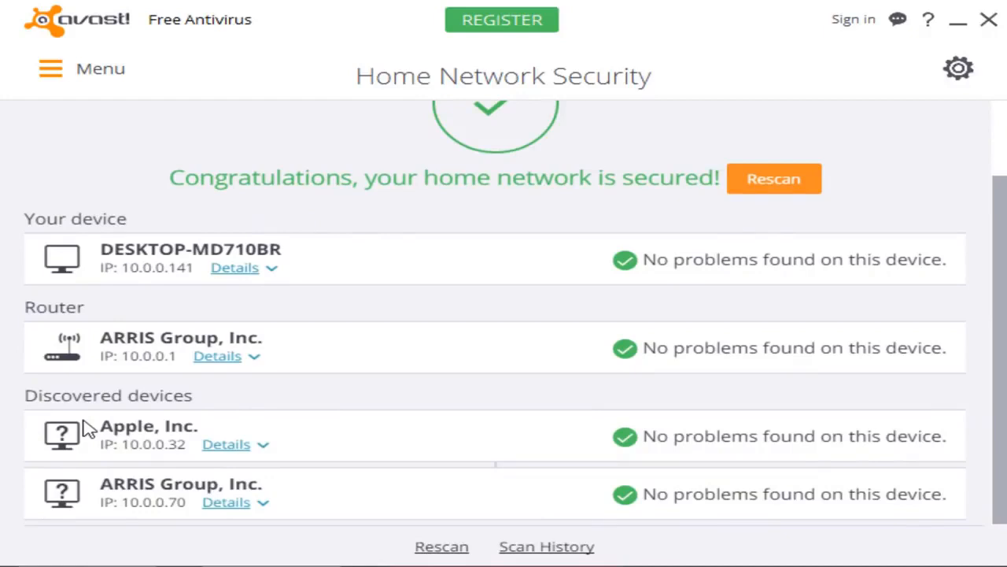
mouse_move(181, 85)
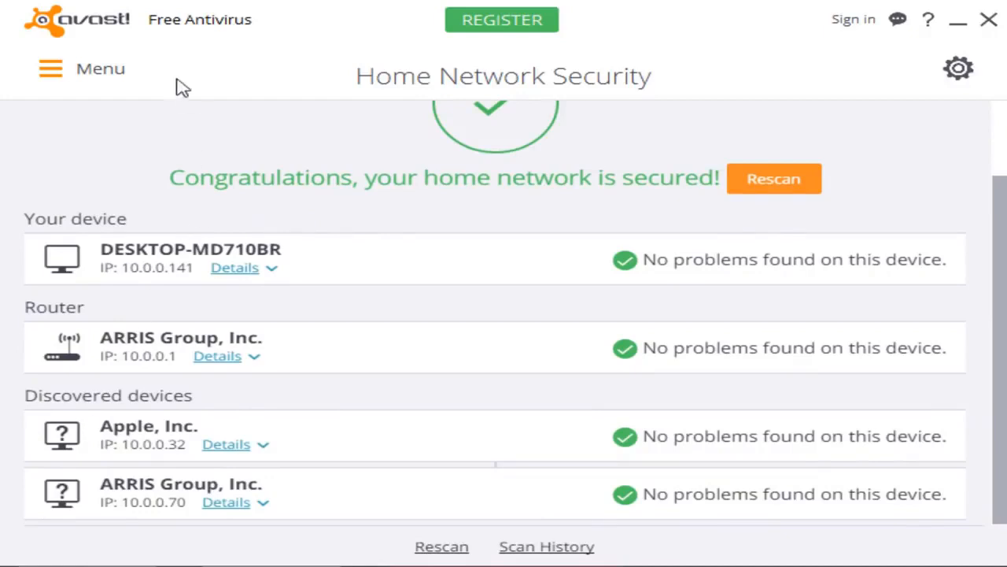
- Expand Avast's main navigation (Scan, Tools, Passwords, Store) above the network results
left_click(50, 69)
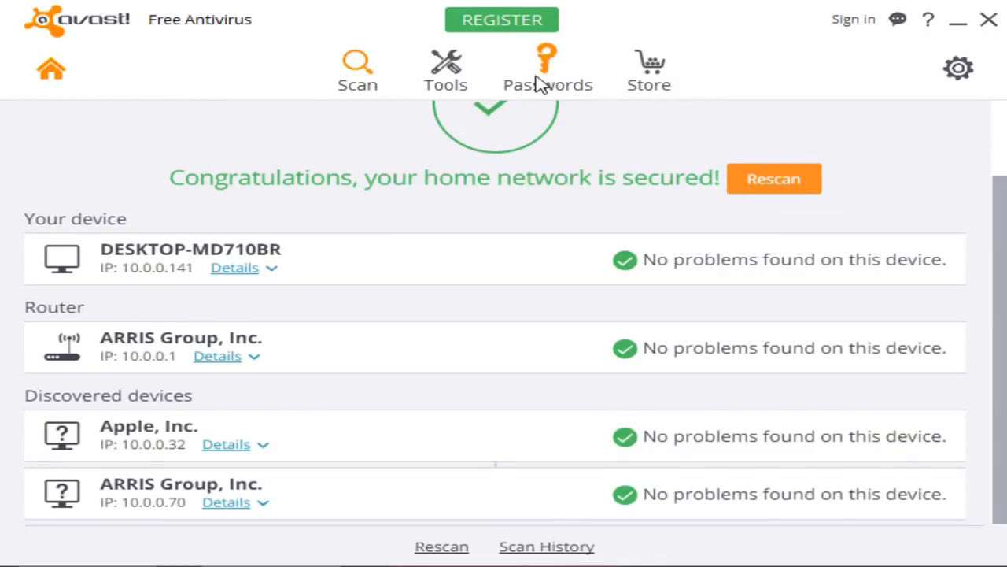
left_click(548, 71)
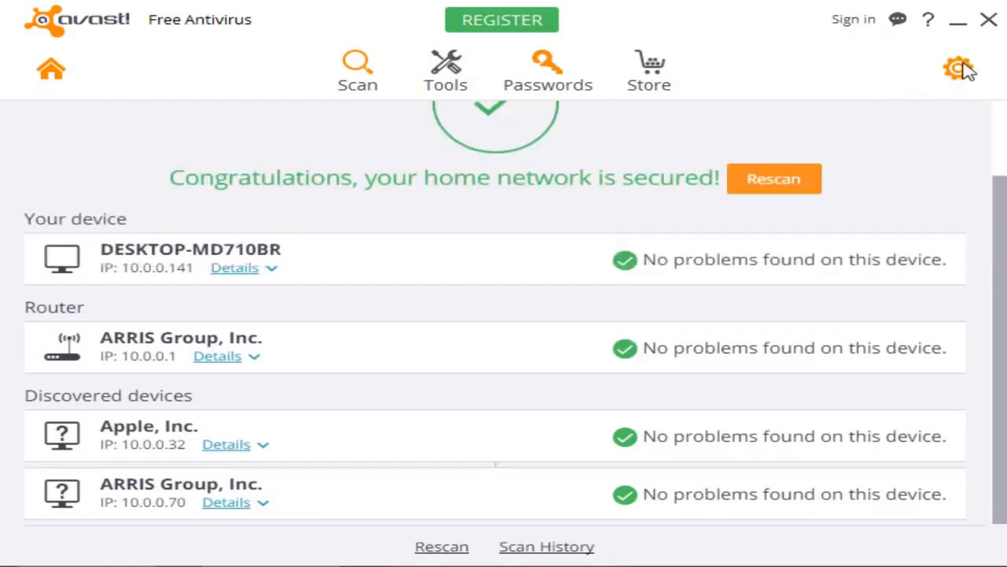
- Review Avast's general settings and Components shields, all on, then close Settings
left_click(960, 69)
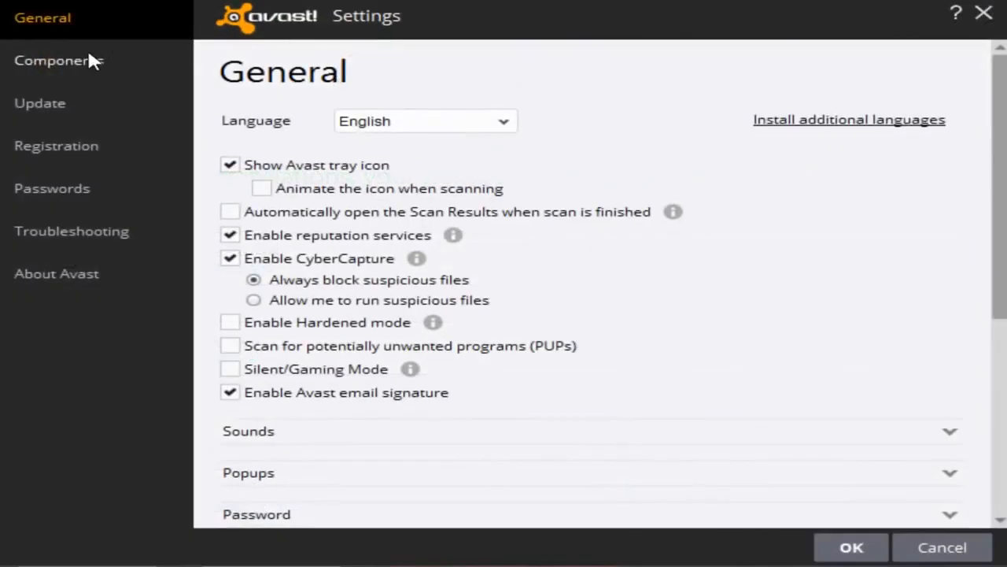
left_click(60, 59)
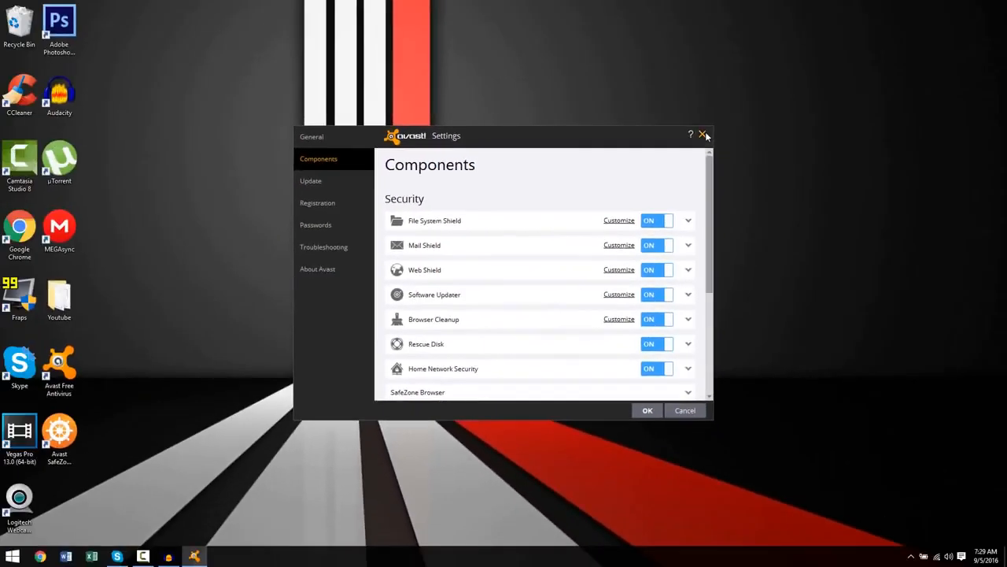
left_click(702, 136)
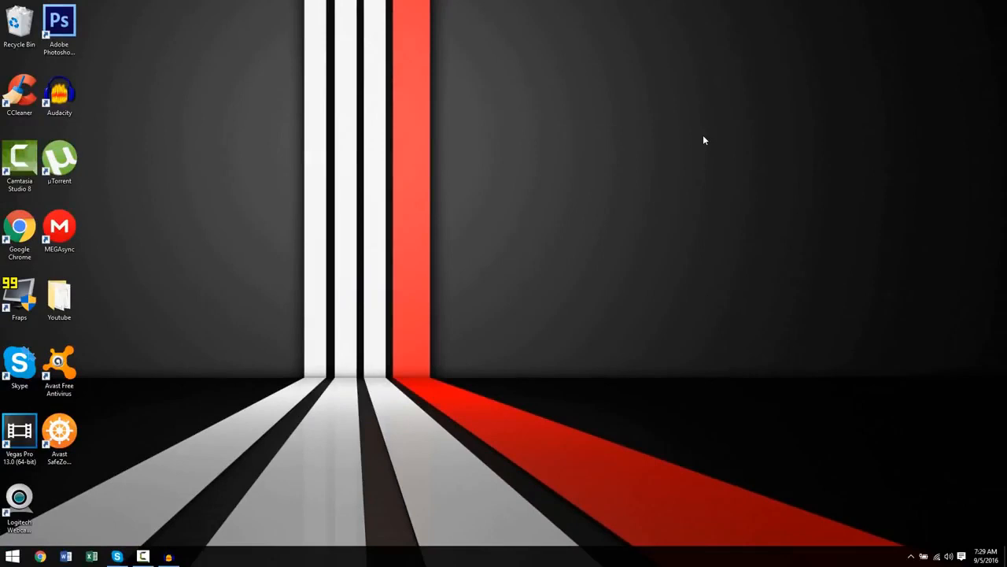